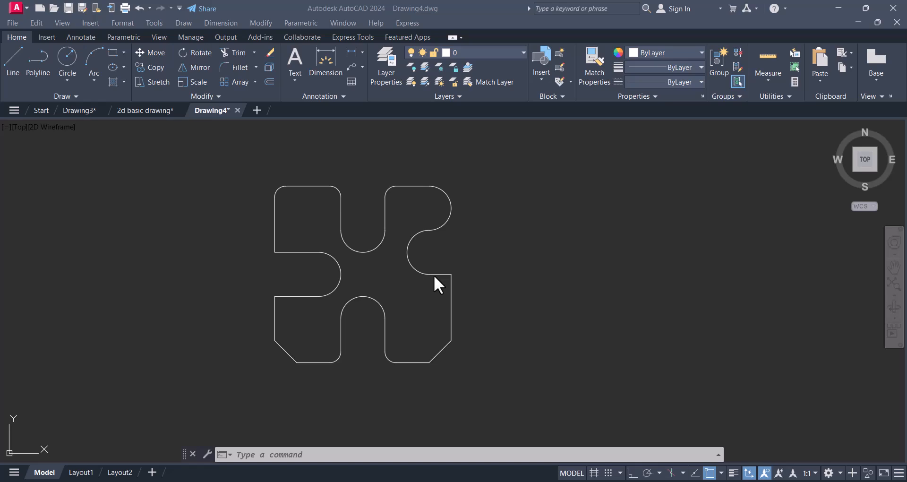
pyautogui.moveTo(379, 304)
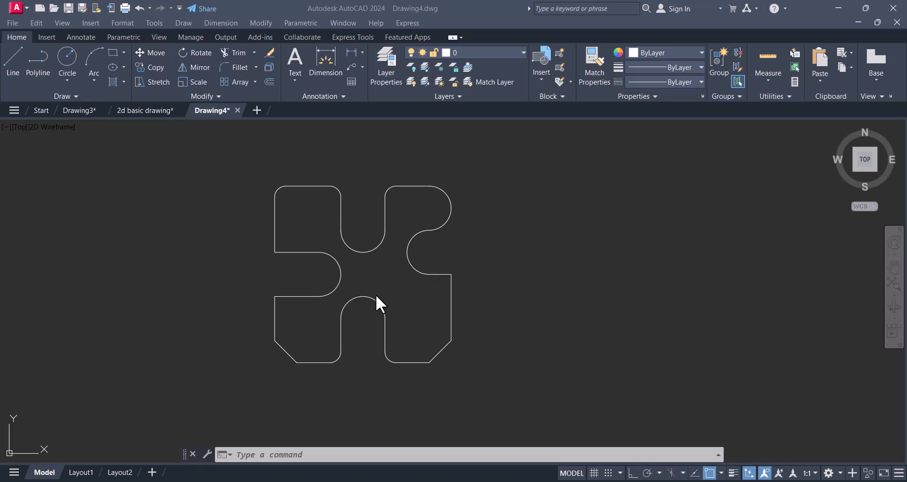
pyautogui.moveTo(352, 272)
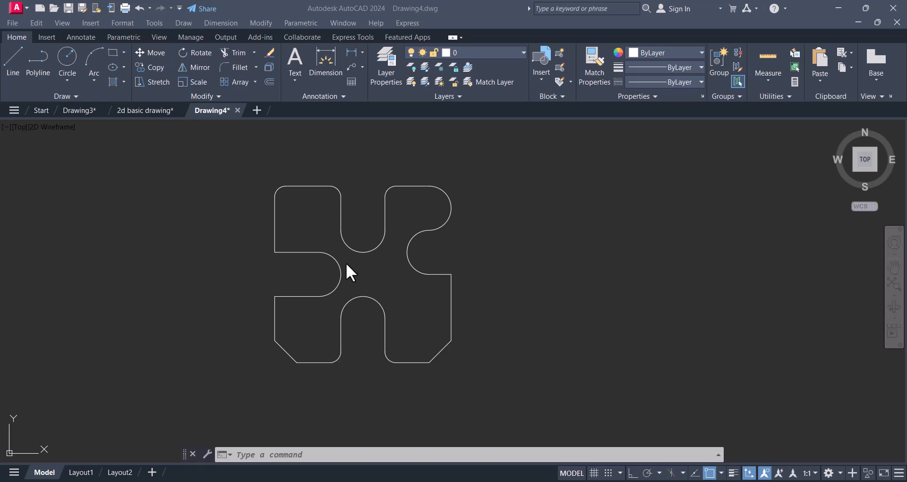
# Pick and deselect an outline arc, then expand the Modify panel's extra editing tools.
pyautogui.scroll(3)
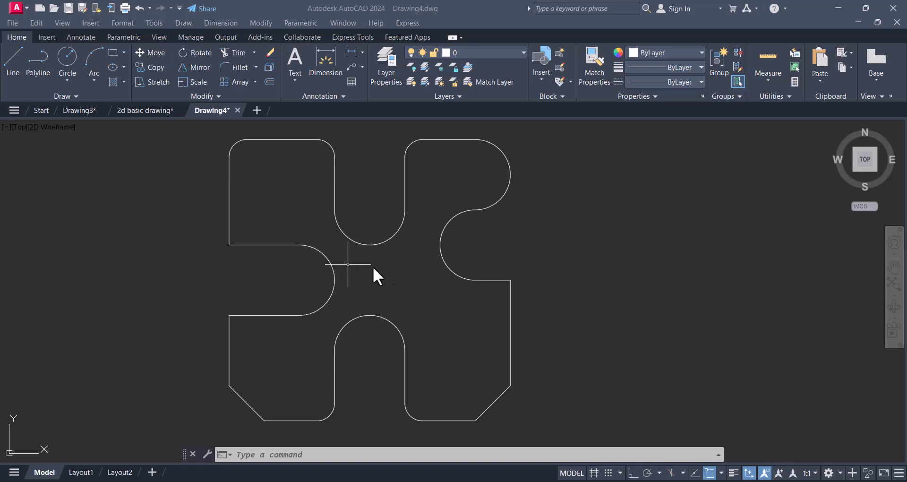
pyautogui.moveTo(463, 178)
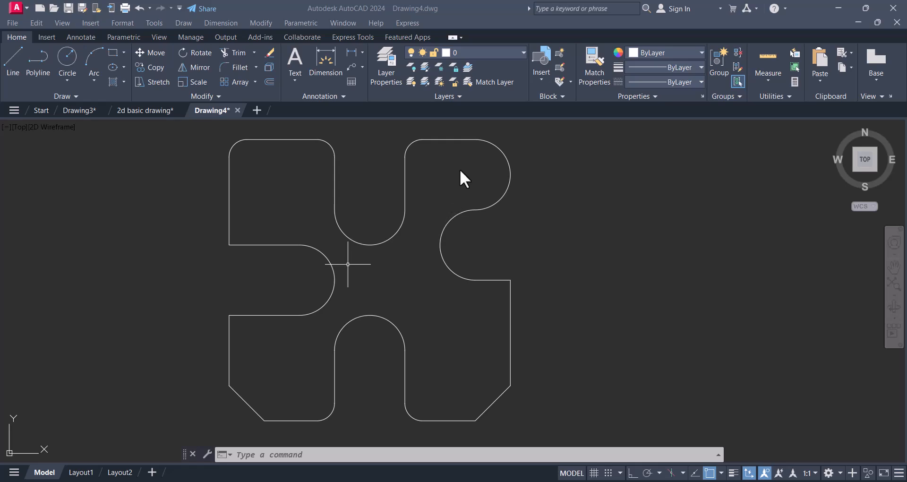
pyautogui.moveTo(259, 153)
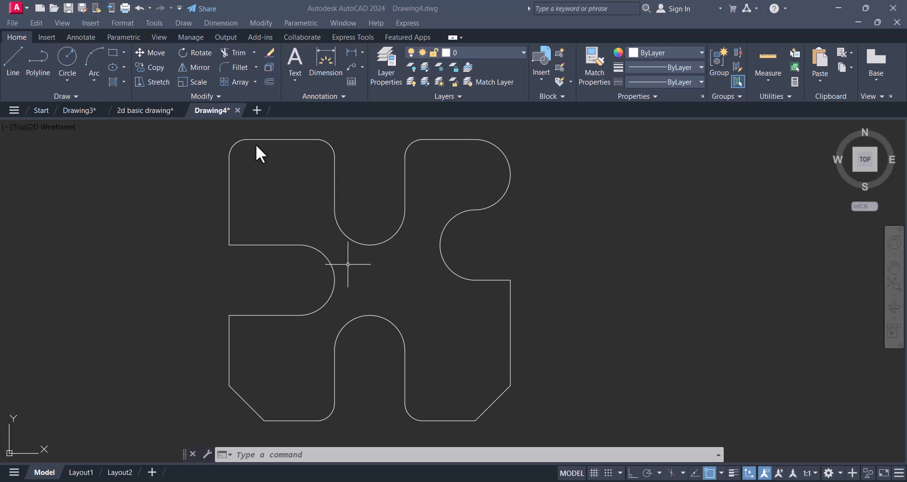
pyautogui.moveTo(425, 295)
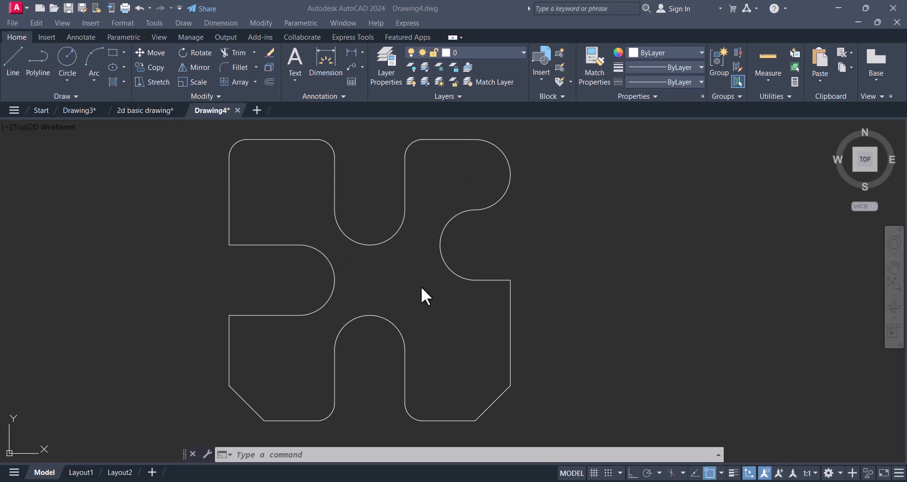
pyautogui.moveTo(414, 275)
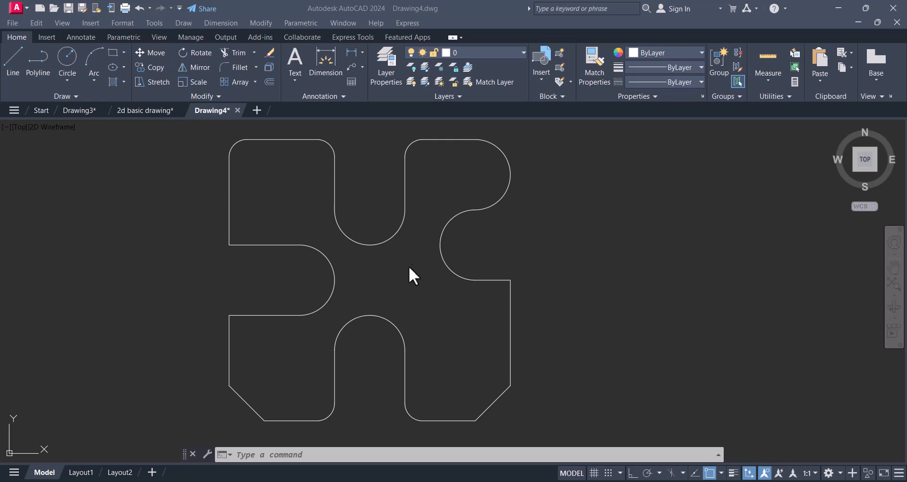
pyautogui.moveTo(365, 269)
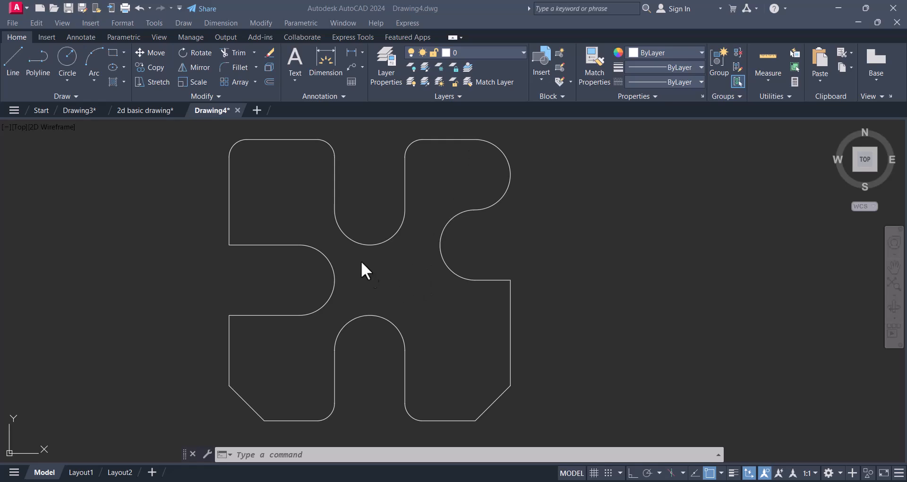
pyautogui.moveTo(266, 178)
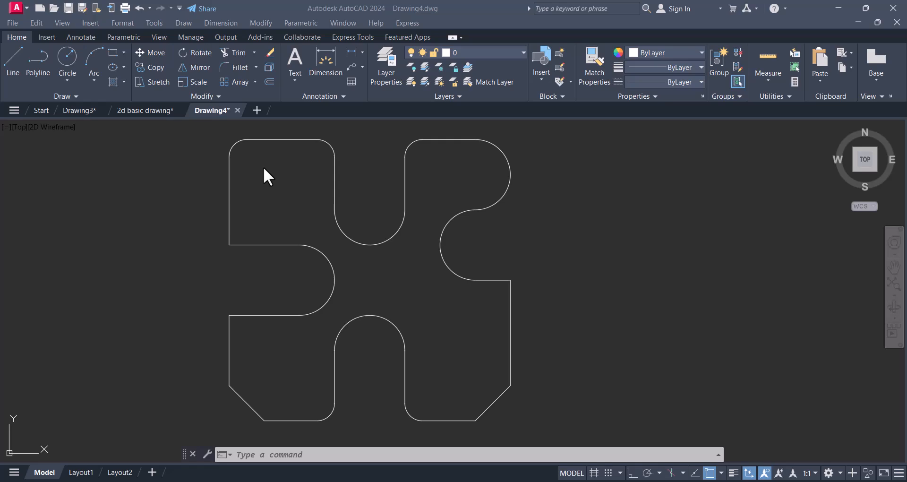
pyautogui.moveTo(384, 289)
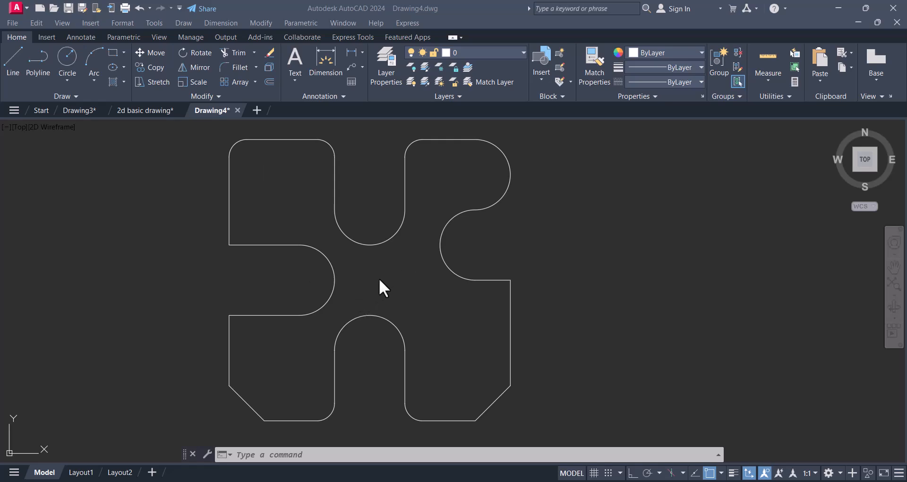
pyautogui.moveTo(385, 281)
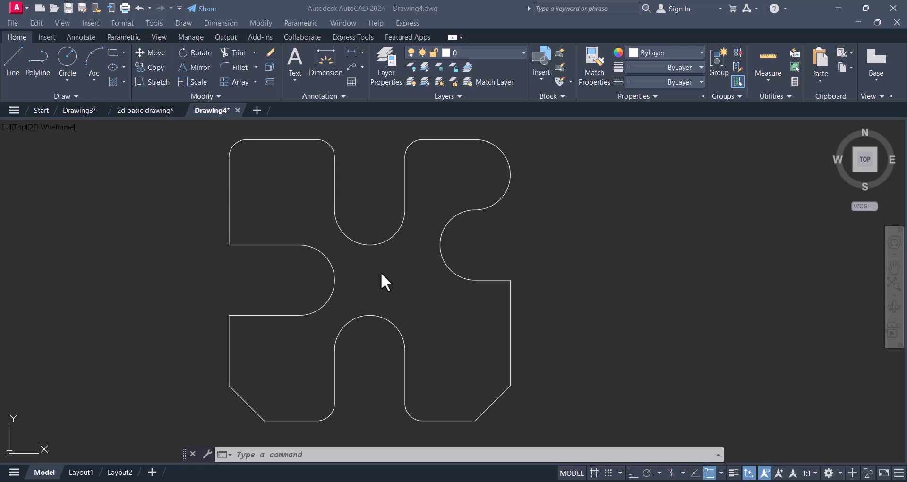
pyautogui.click(457, 245)
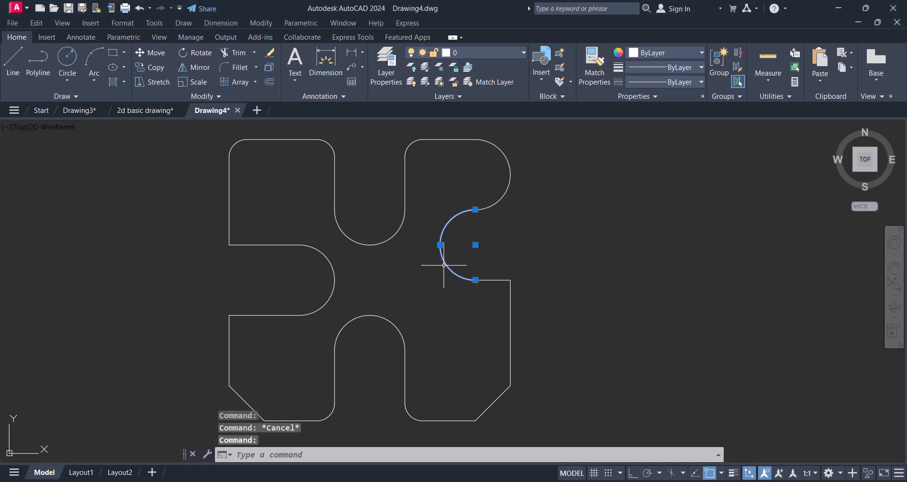
pyautogui.press('Escape')
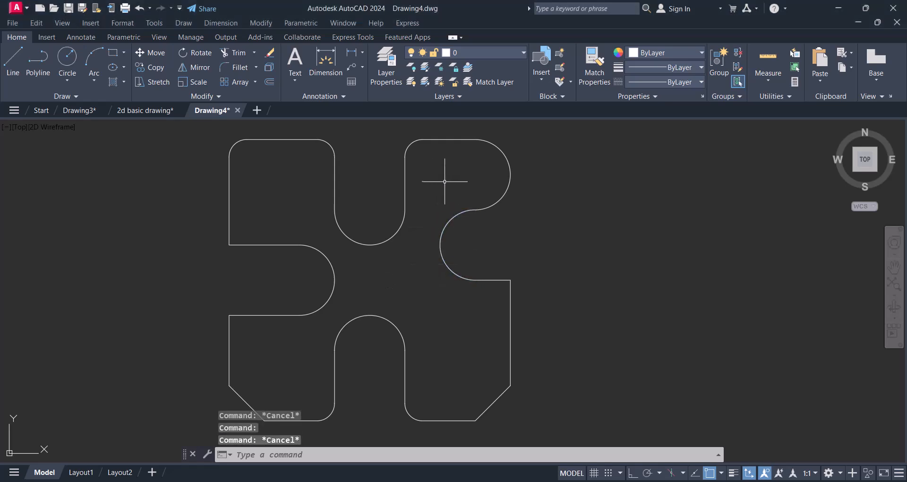
pyautogui.moveTo(355, 180)
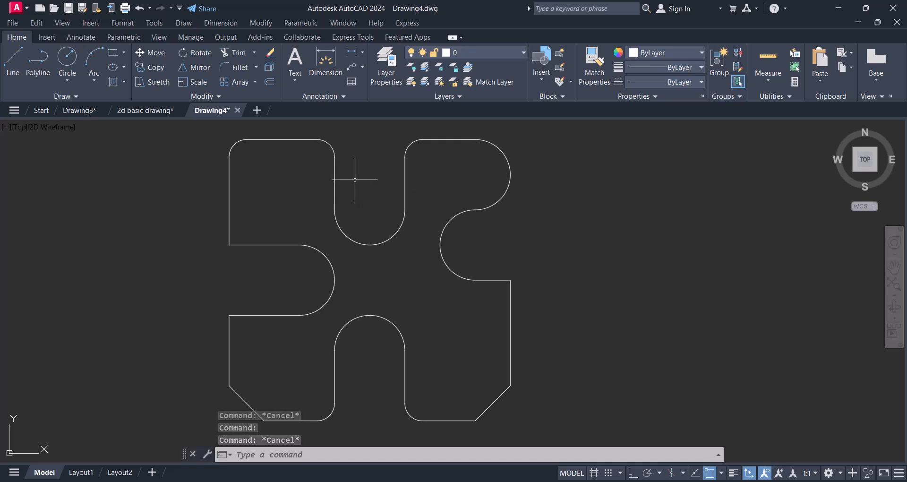
pyautogui.moveTo(401, 194)
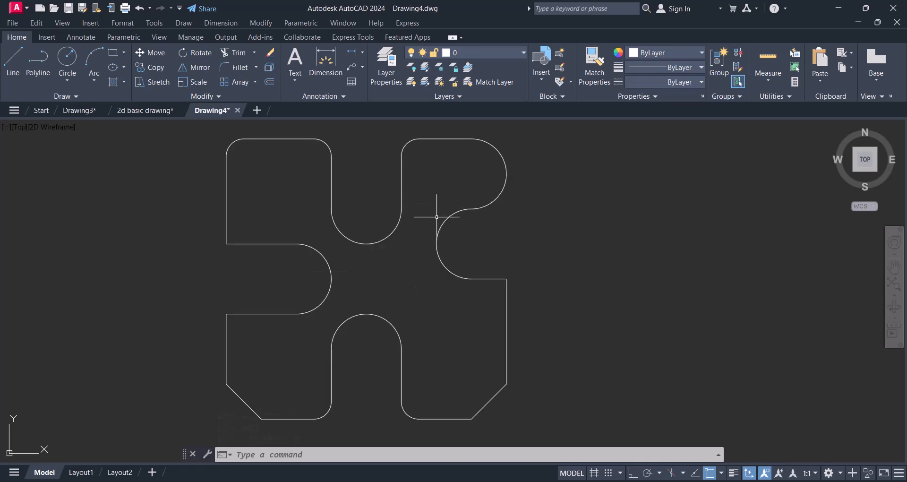
pyautogui.moveTo(463, 247)
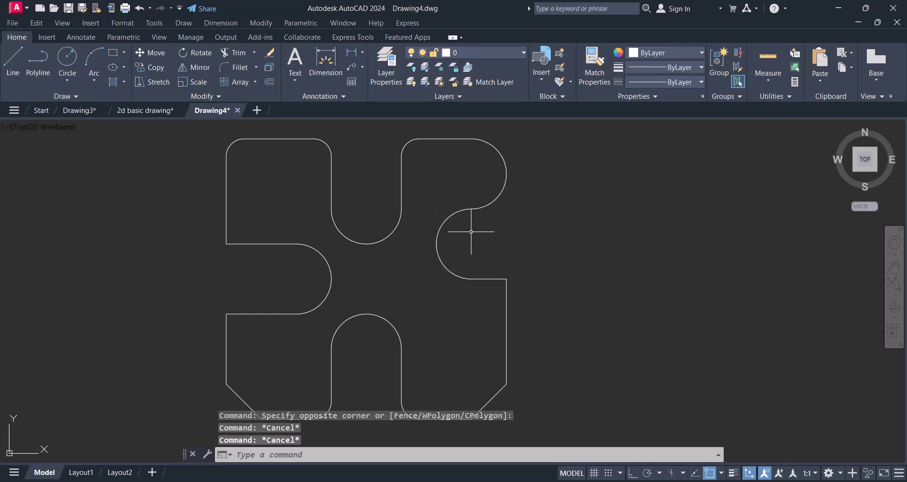
pyautogui.click(204, 96)
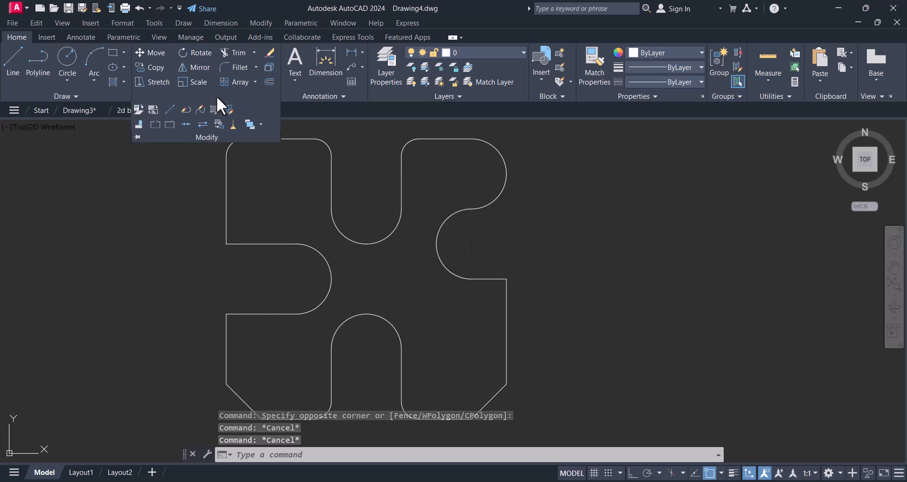
pyautogui.moveTo(186, 124)
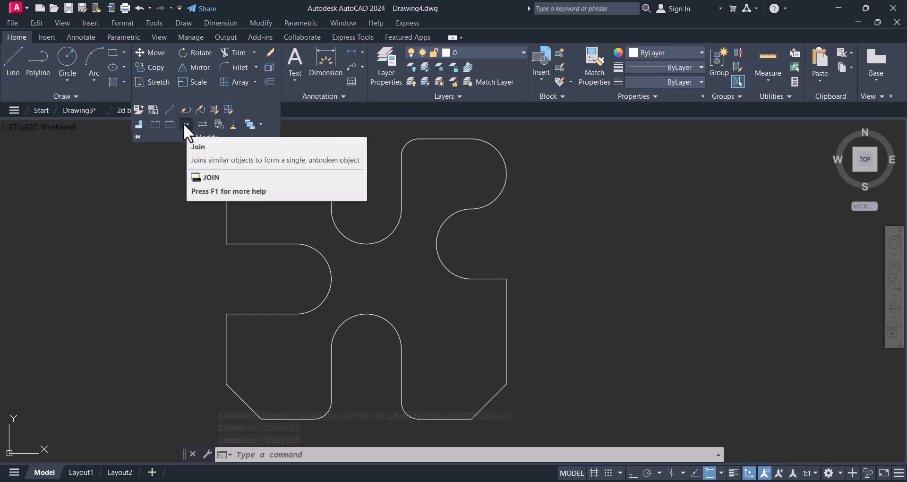
pyautogui.click(186, 124)
pyautogui.write('x')
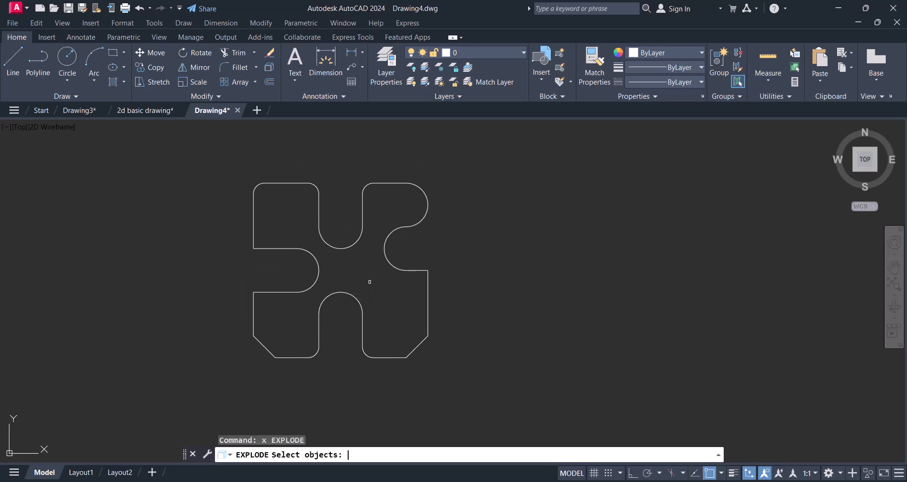
# Convert the entire puzzle outline into a single region using REG.
pyautogui.press('Escape')
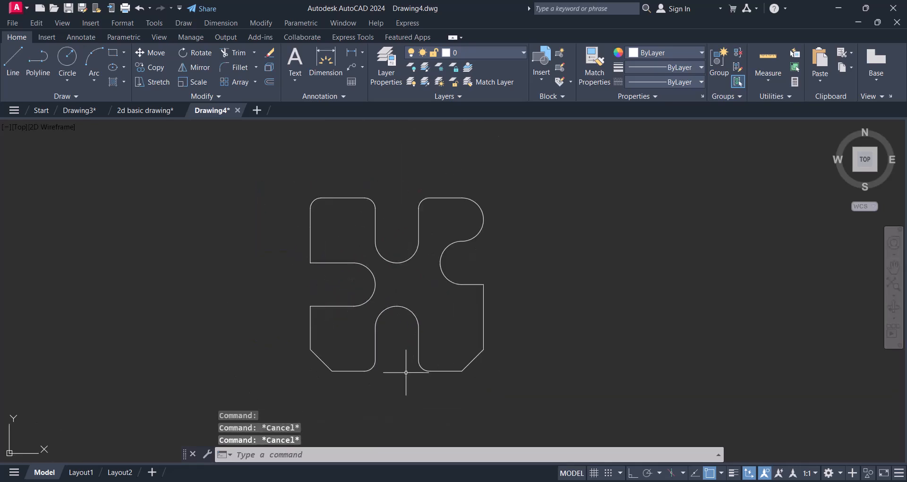
pyautogui.write('reg')
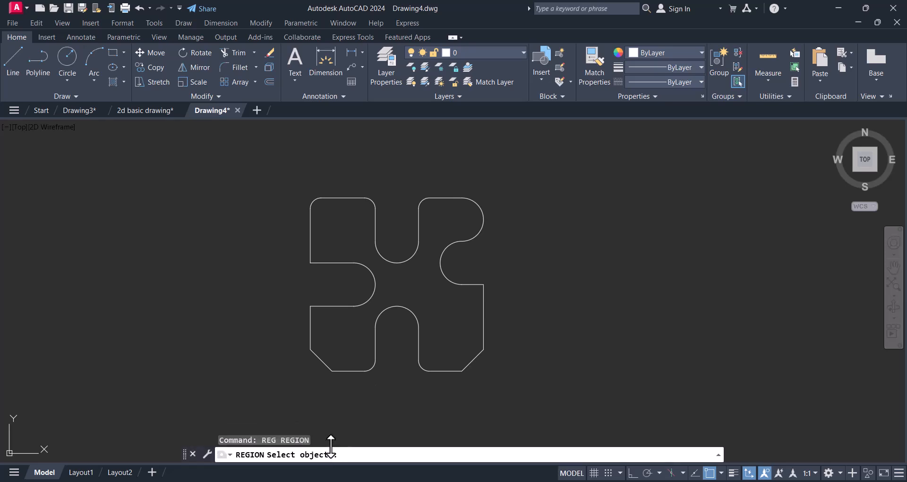
pyautogui.press('Escape')
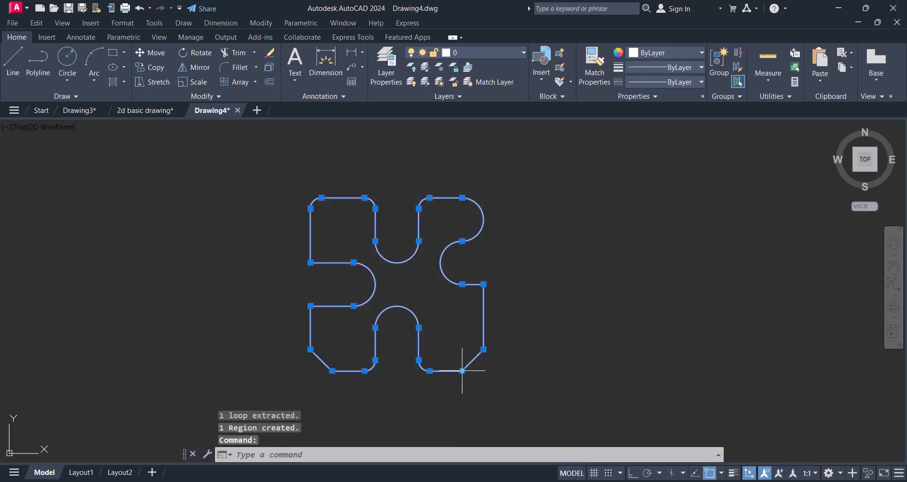
pyautogui.press('Escape')
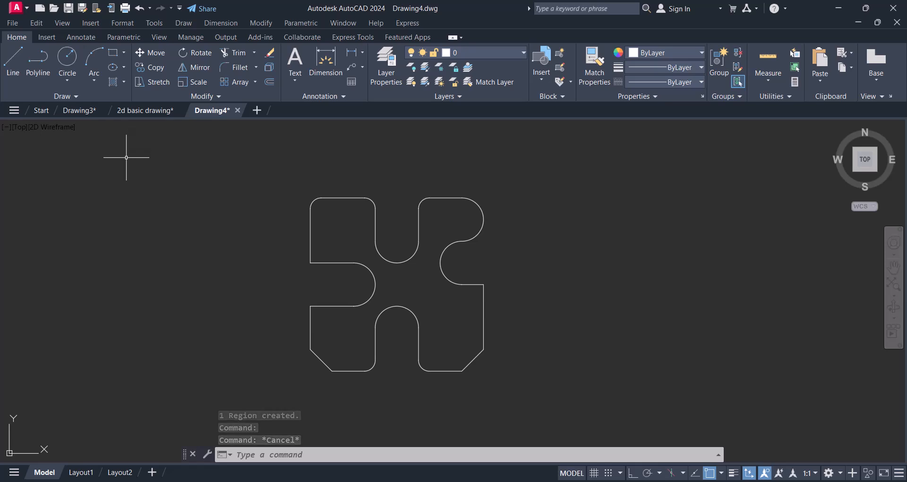
pyautogui.moveTo(425, 316)
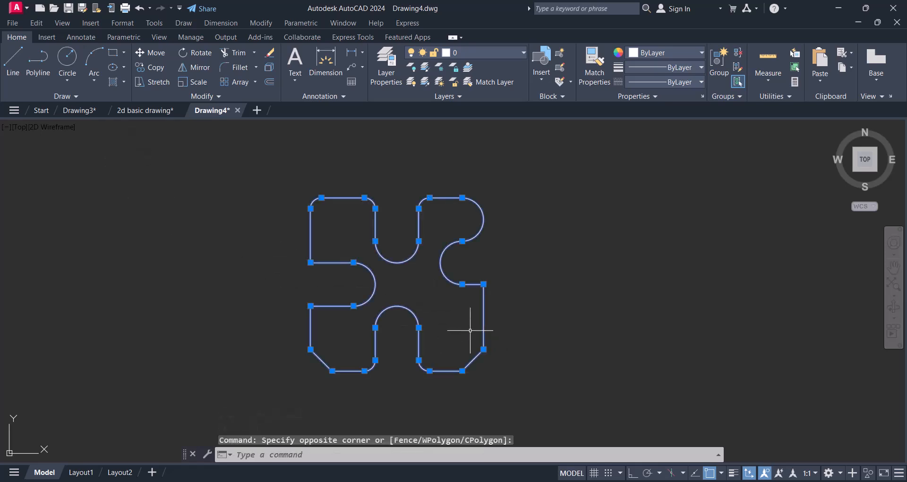
# List the region's properties with LIST, then begin a polyline beside the puzzle.
pyautogui.press('Escape')
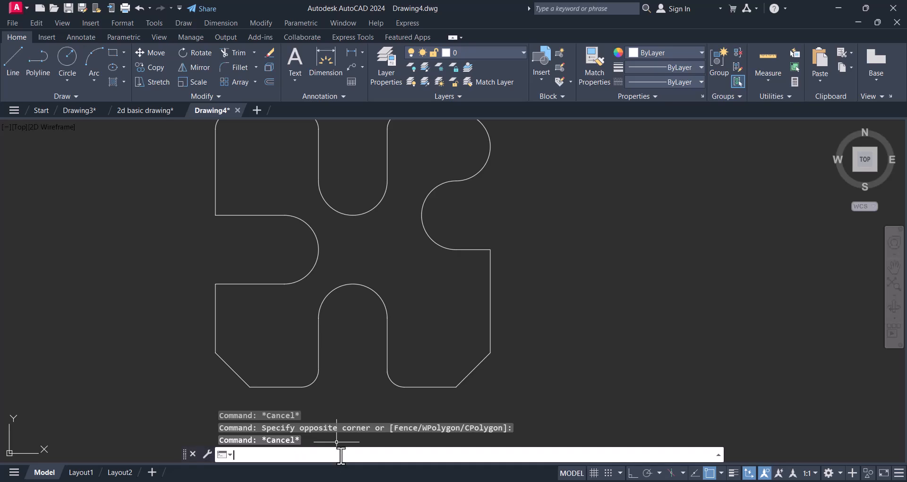
pyautogui.write('LIST')
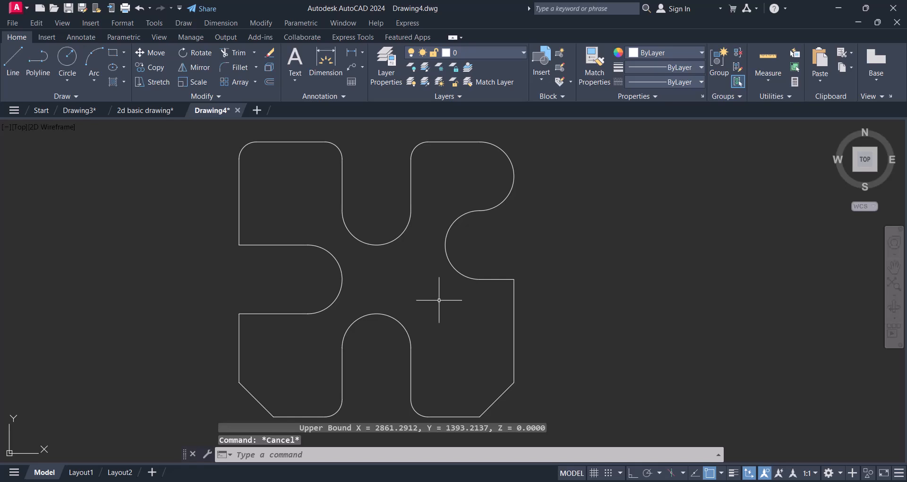
pyautogui.scroll(-3)
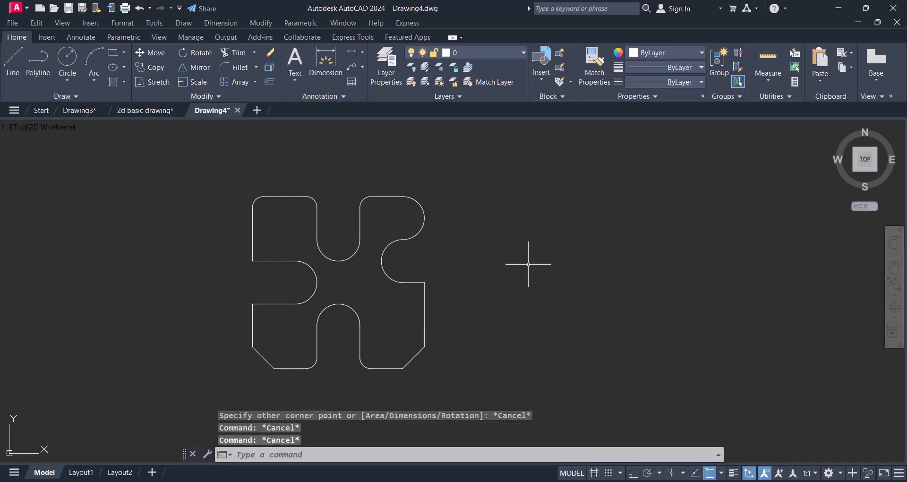
pyautogui.click(501, 194)
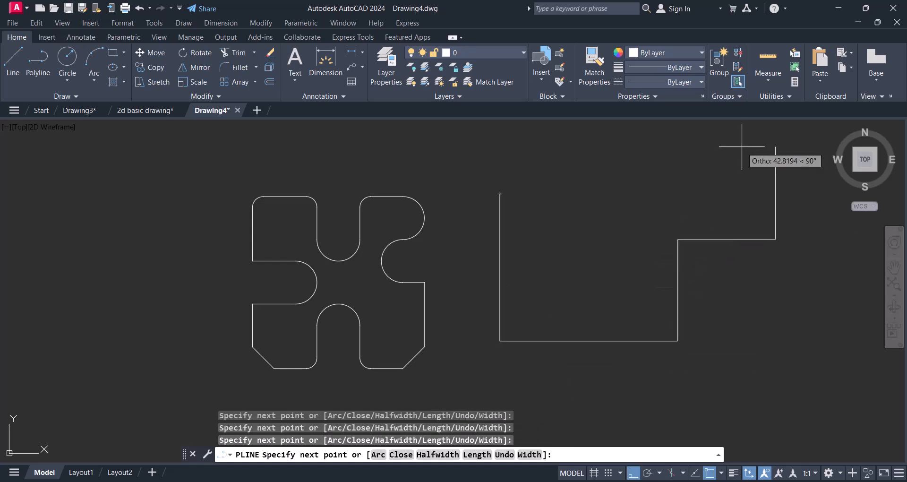
# Close the side polyline at its start point, then select and deselect it.
pyautogui.click(500, 193)
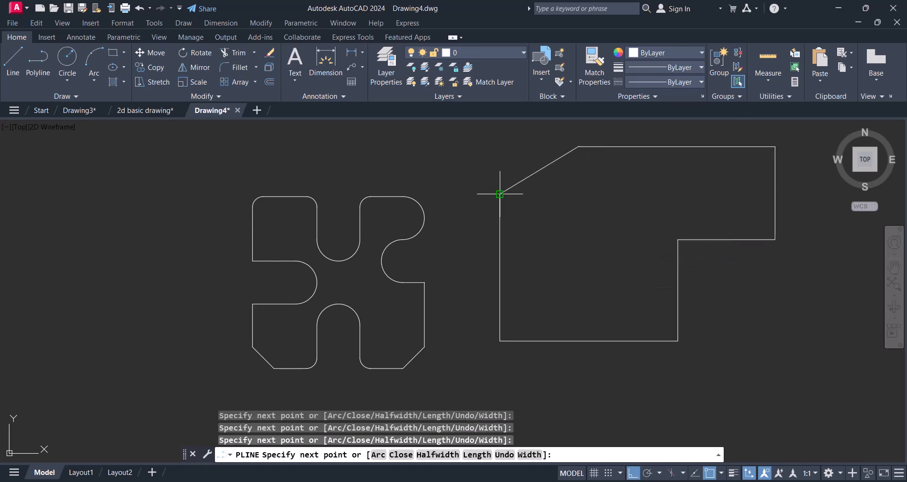
pyautogui.press('Escape')
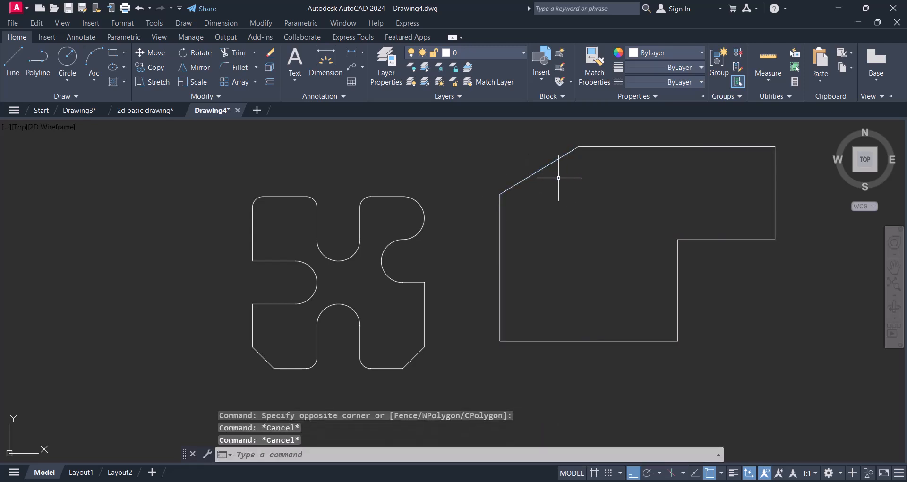
pyautogui.click(519, 176)
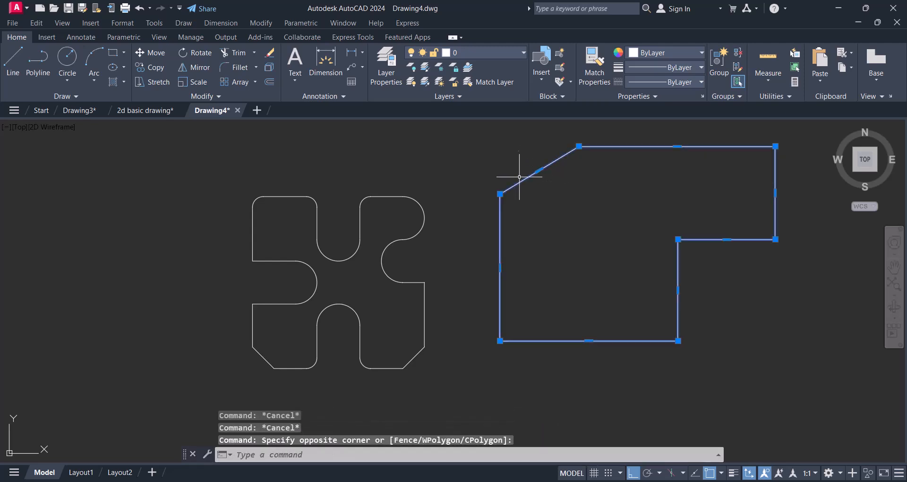
pyautogui.press('Escape')
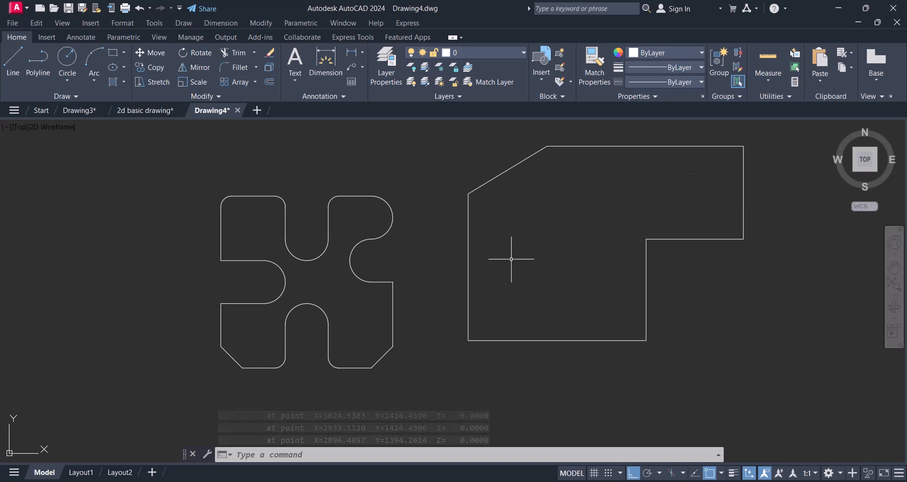
pyautogui.moveTo(526, 168)
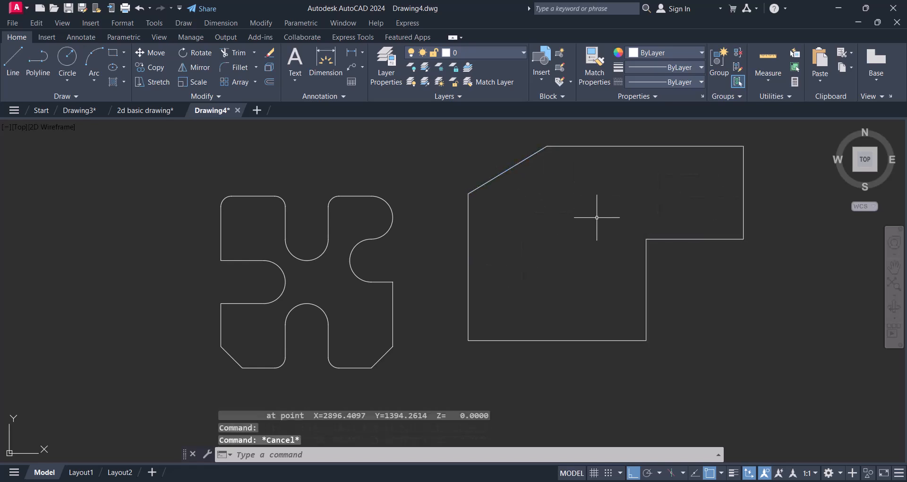
pyautogui.moveTo(578, 255)
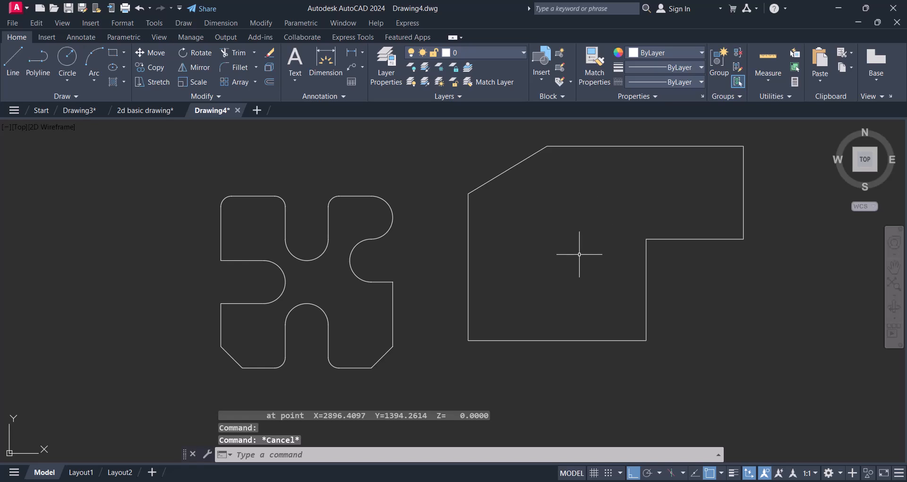
pyautogui.moveTo(608, 265)
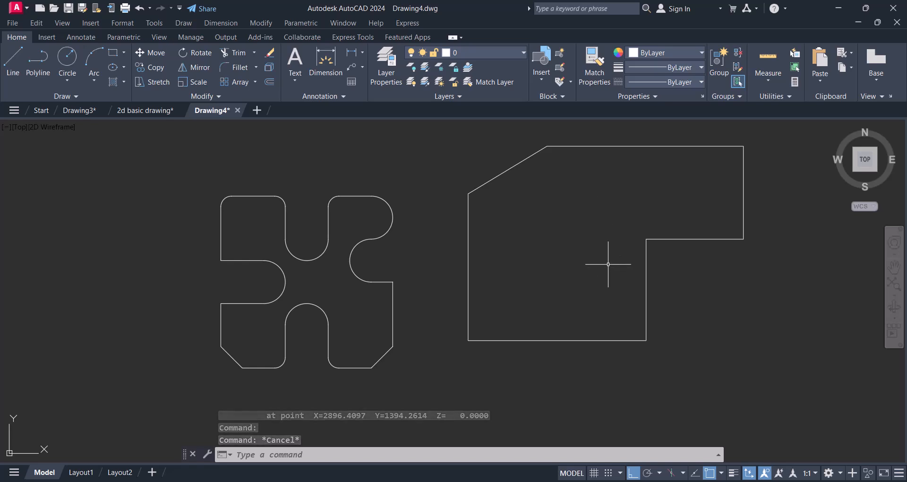
pyautogui.moveTo(590, 281)
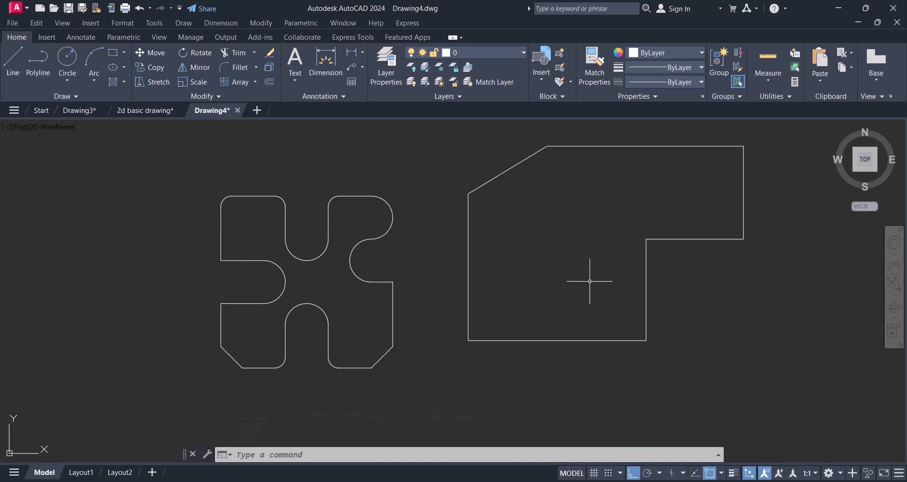
pyautogui.moveTo(569, 304)
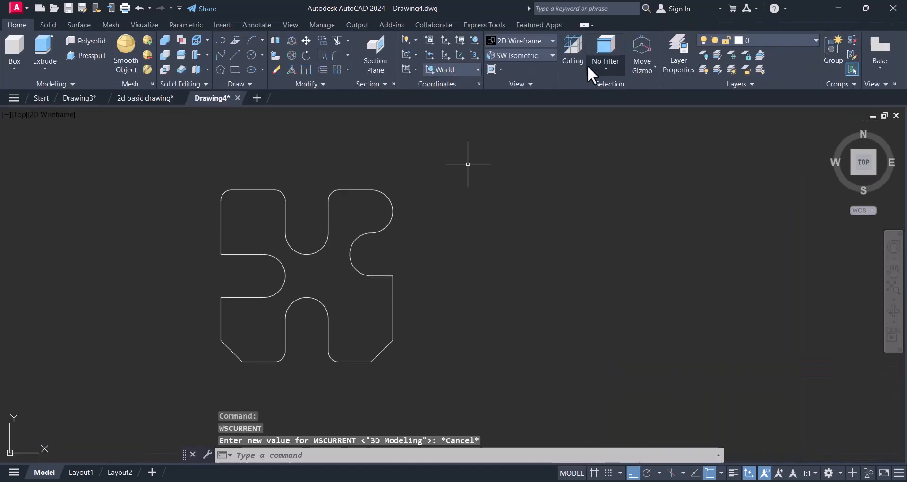
# Switch to the SW Isometric view and start extruding the puzzle outline.
pyautogui.click(551, 40)
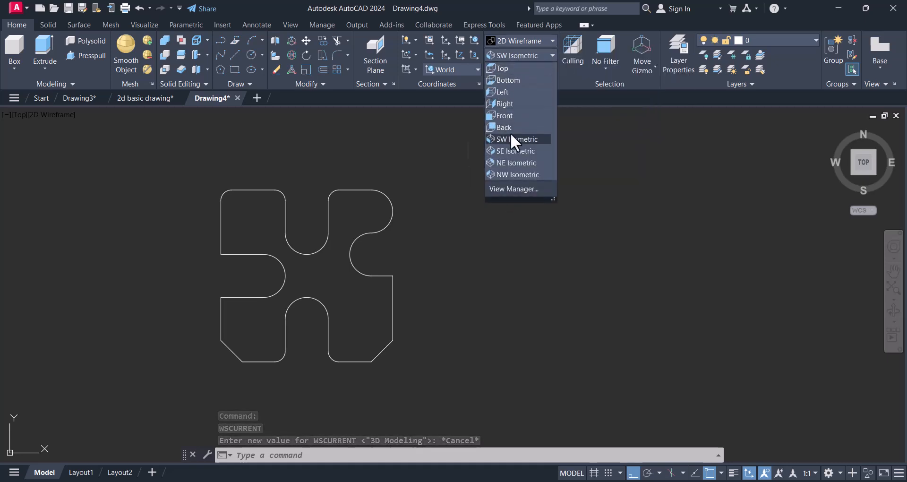
pyautogui.click(514, 139)
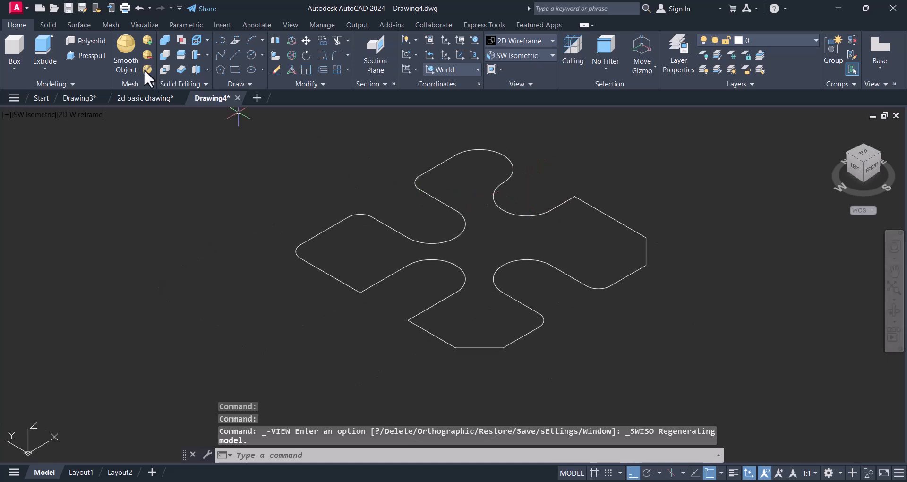
pyautogui.click(44, 51)
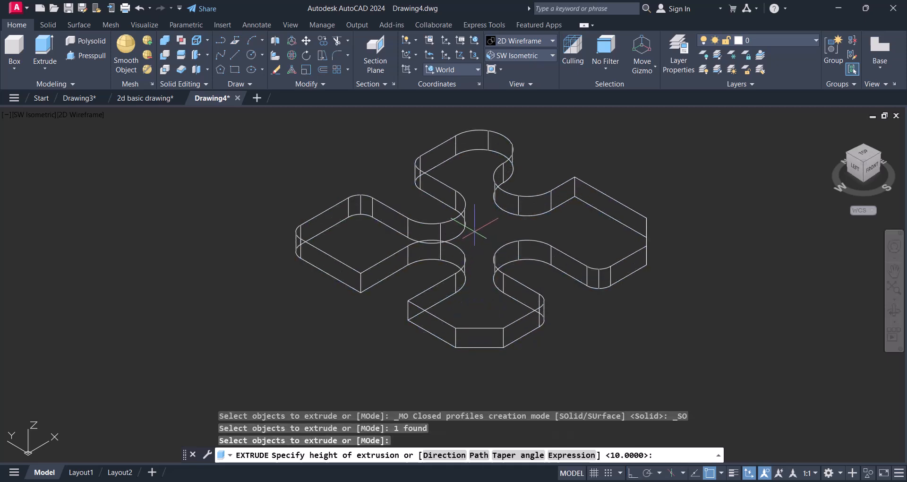
# Extrude the puzzle 10 units, shade it Conceptual, and run MASSPROP.
pyautogui.write('10')
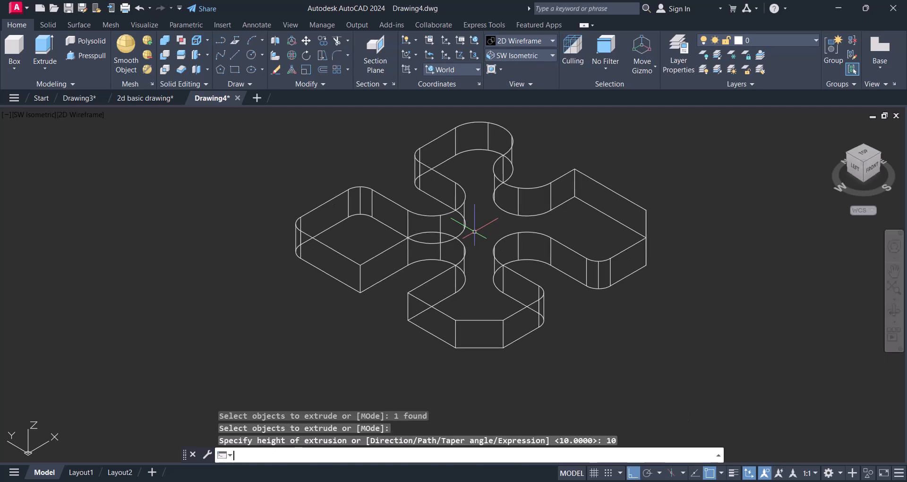
pyautogui.click(550, 41)
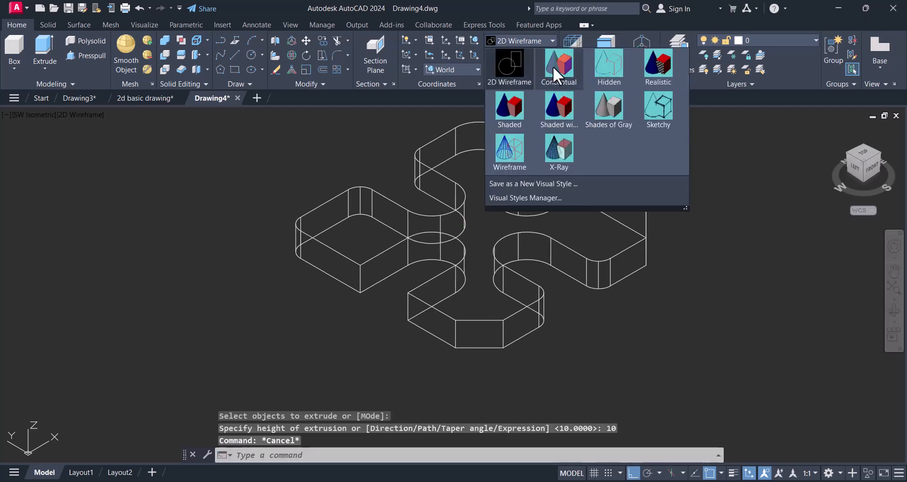
pyautogui.click(558, 67)
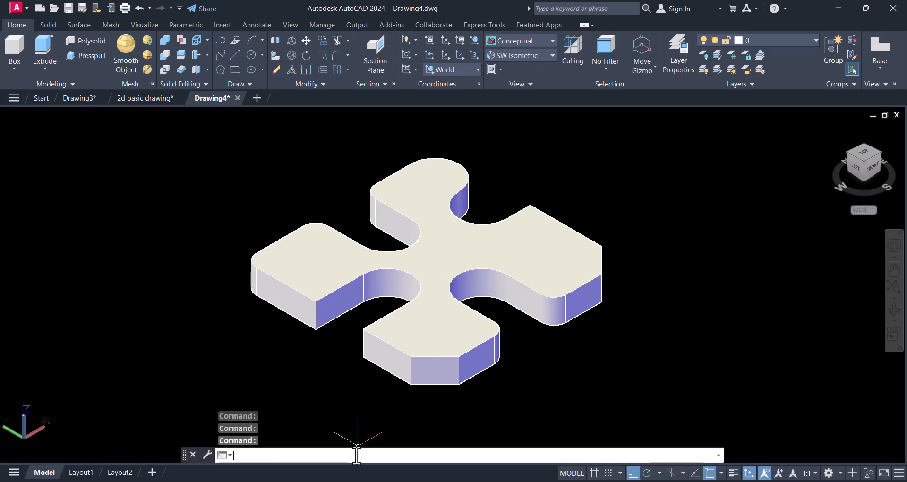
pyautogui.write('MASSPROP Press ENTER to continue:')
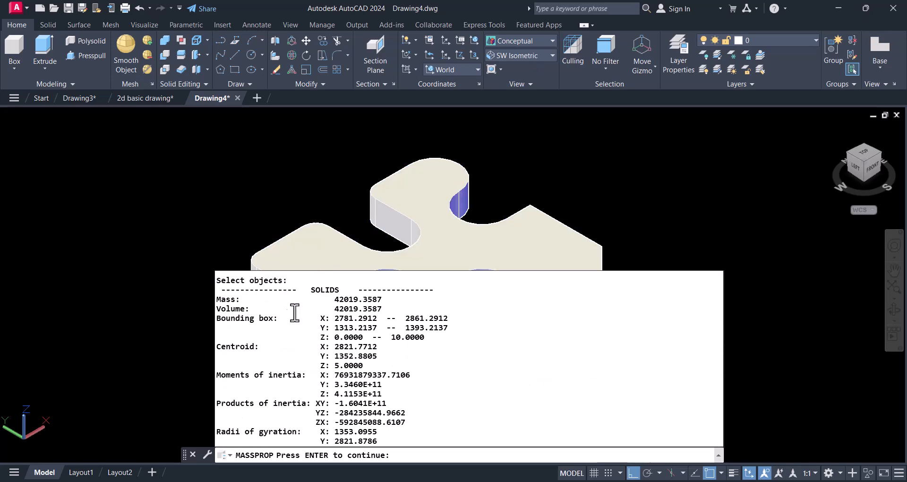
pyautogui.moveTo(351, 384)
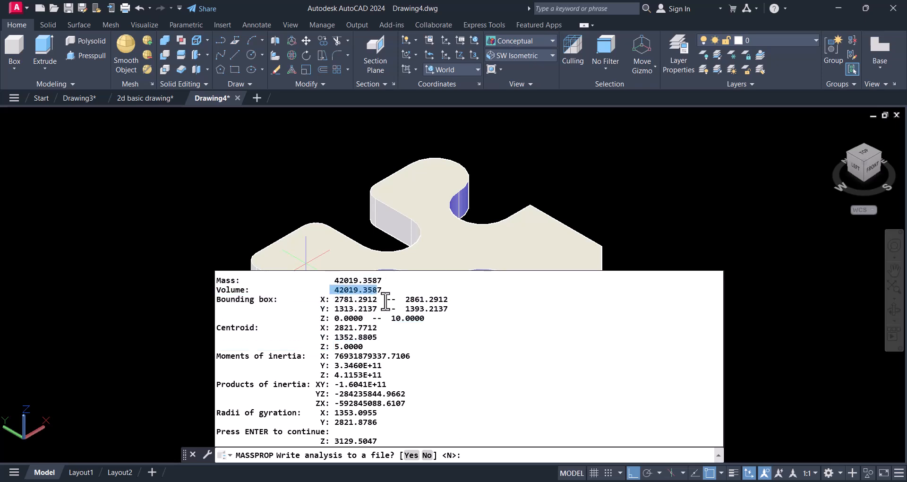
pyautogui.moveTo(457, 226)
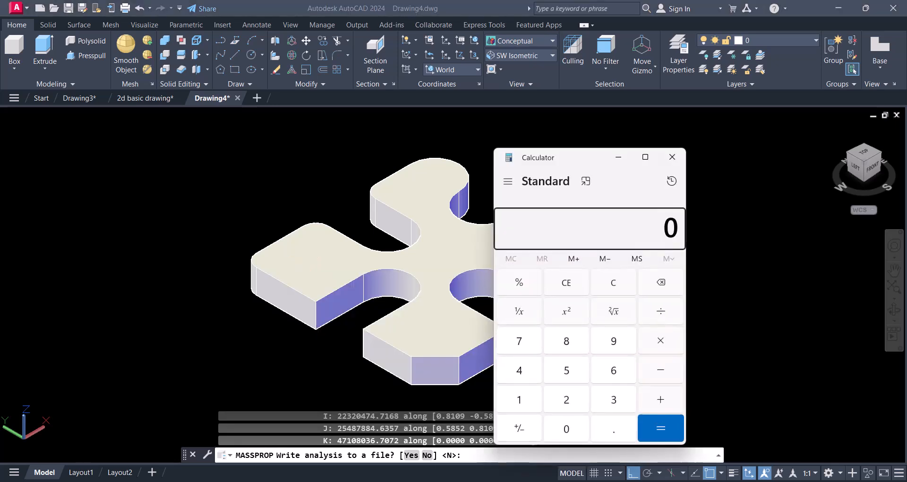
pyautogui.moveTo(770, 302)
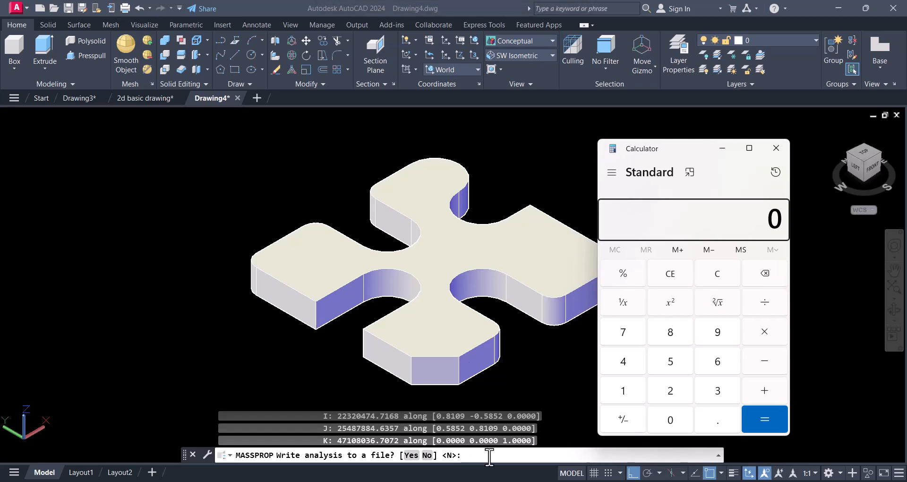
# Divide 32984.915 (42019 × 0.785) by 100000 in Calculator, giving 0.32984915.
pyautogui.click(764, 419)
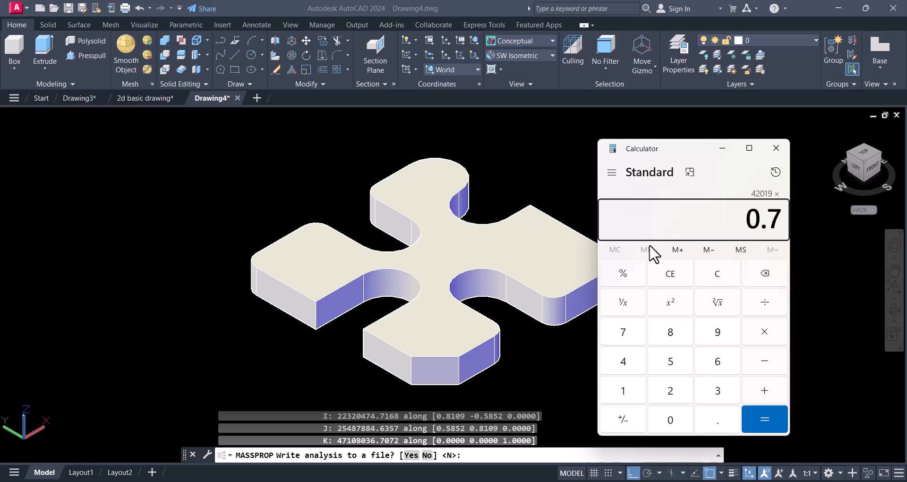
pyautogui.click(765, 419)
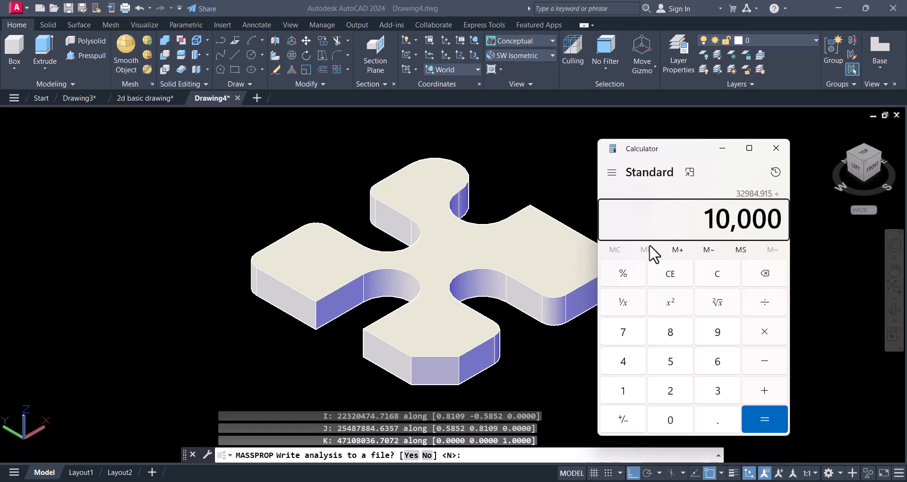
pyautogui.click(670, 420)
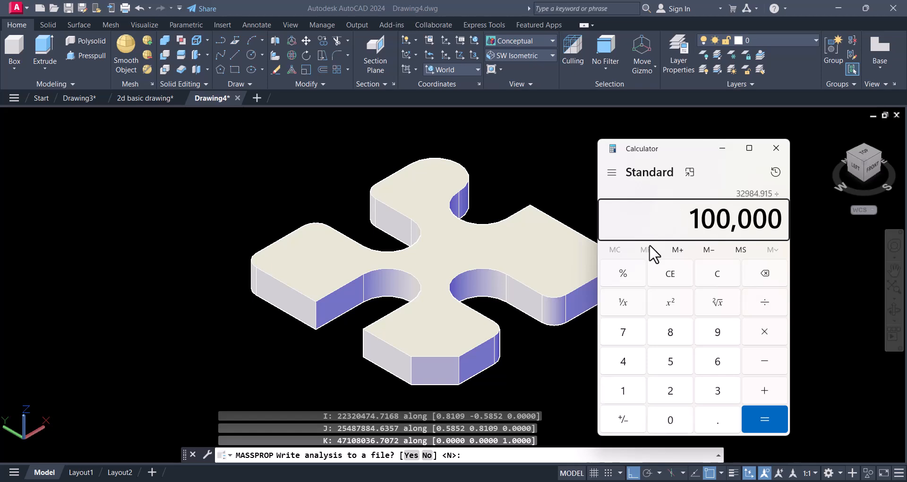
pyautogui.click(764, 419)
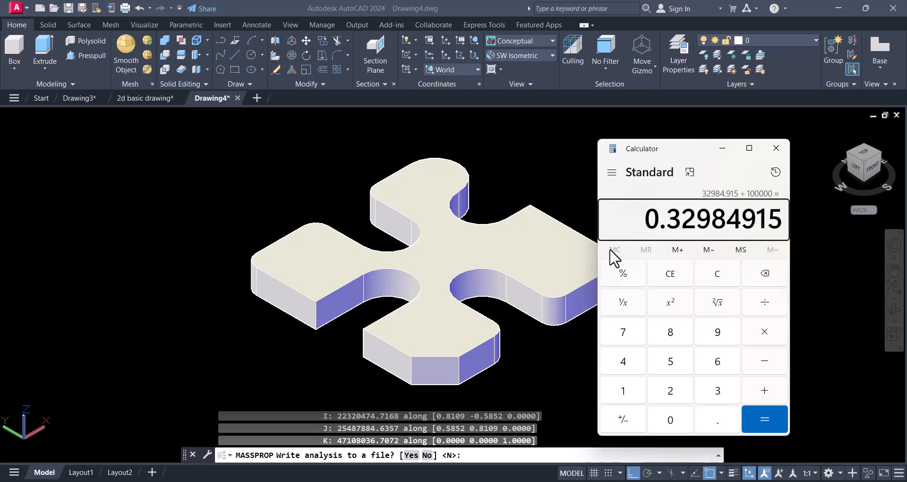
pyautogui.moveTo(681, 246)
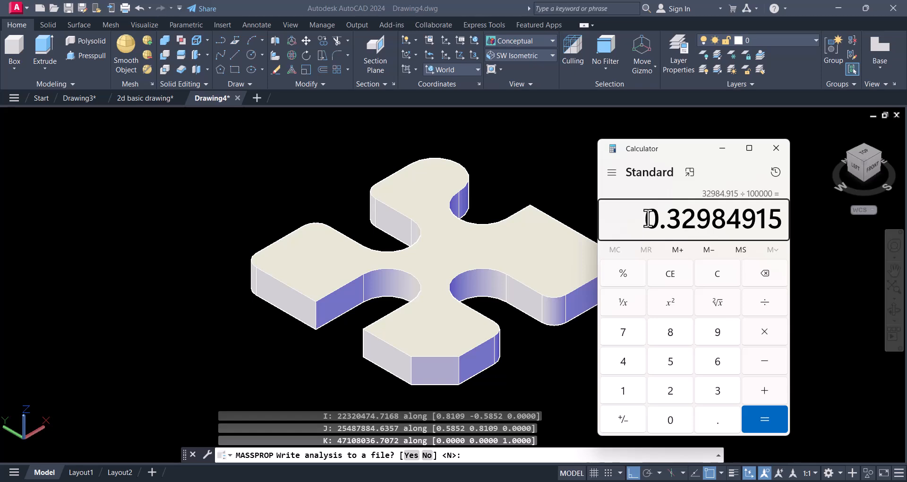
pyautogui.moveTo(431, 239)
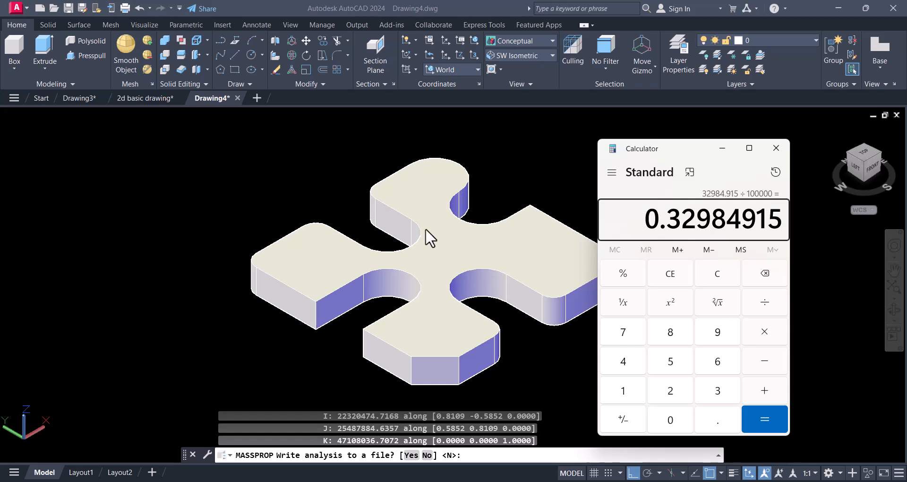
pyautogui.moveTo(444, 256)
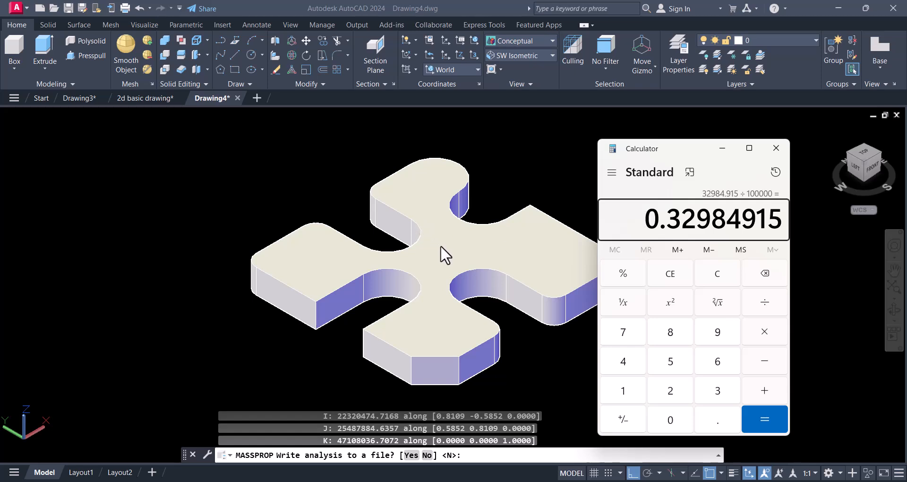
pyautogui.moveTo(742, 125)
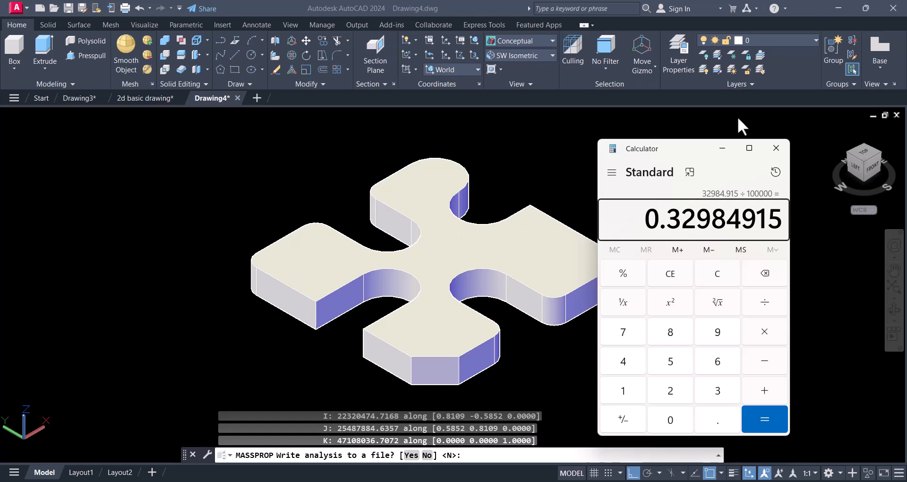